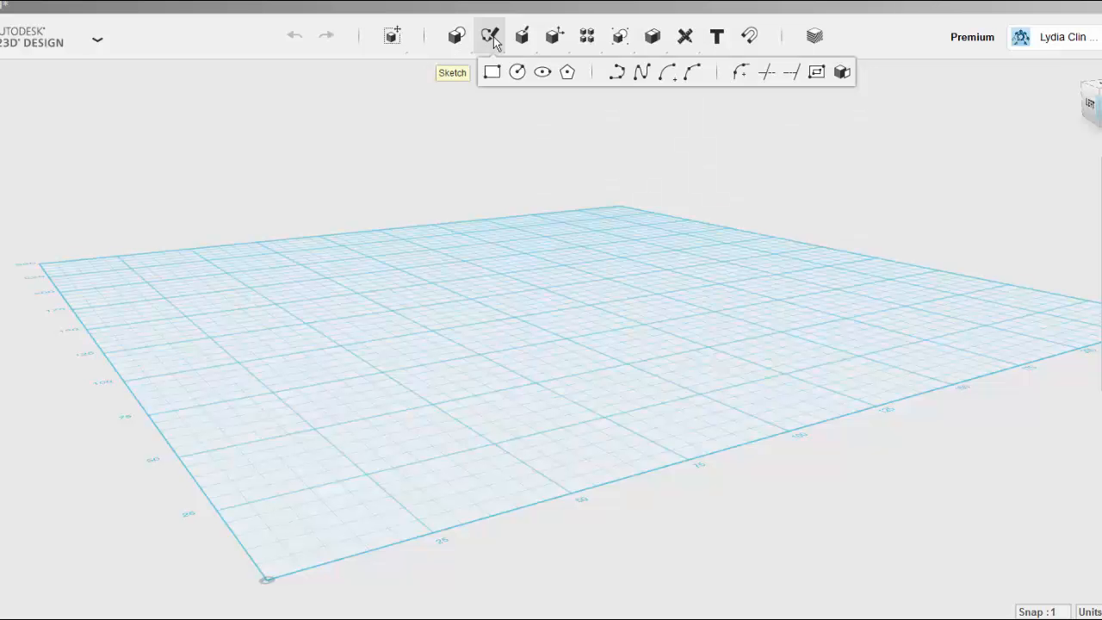
pyautogui.moveTo(491, 71)
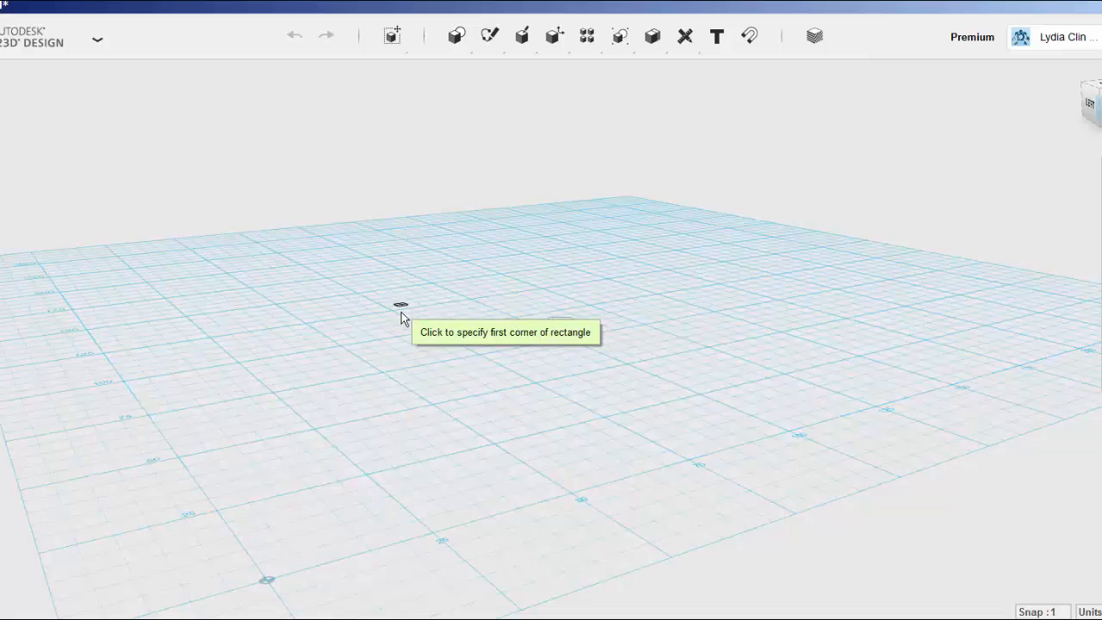
# Step: Draw a 75 by 45 mm rectangle sketch flat on the grid
pyautogui.moveTo(401, 305); pyautogui.dragTo(636, 321)
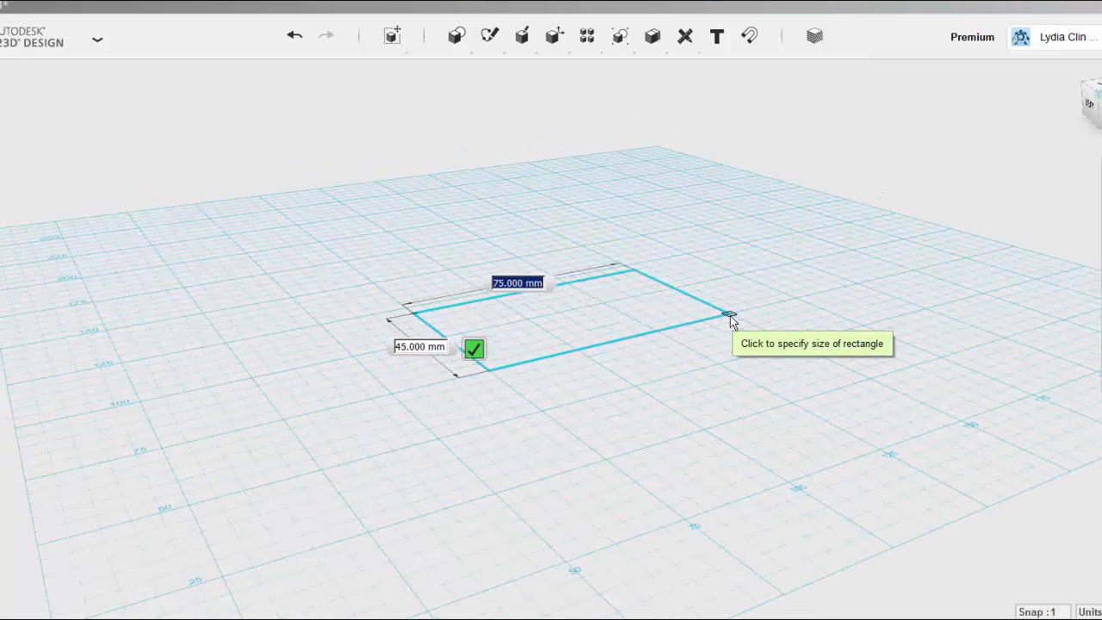
pyautogui.click(474, 349)
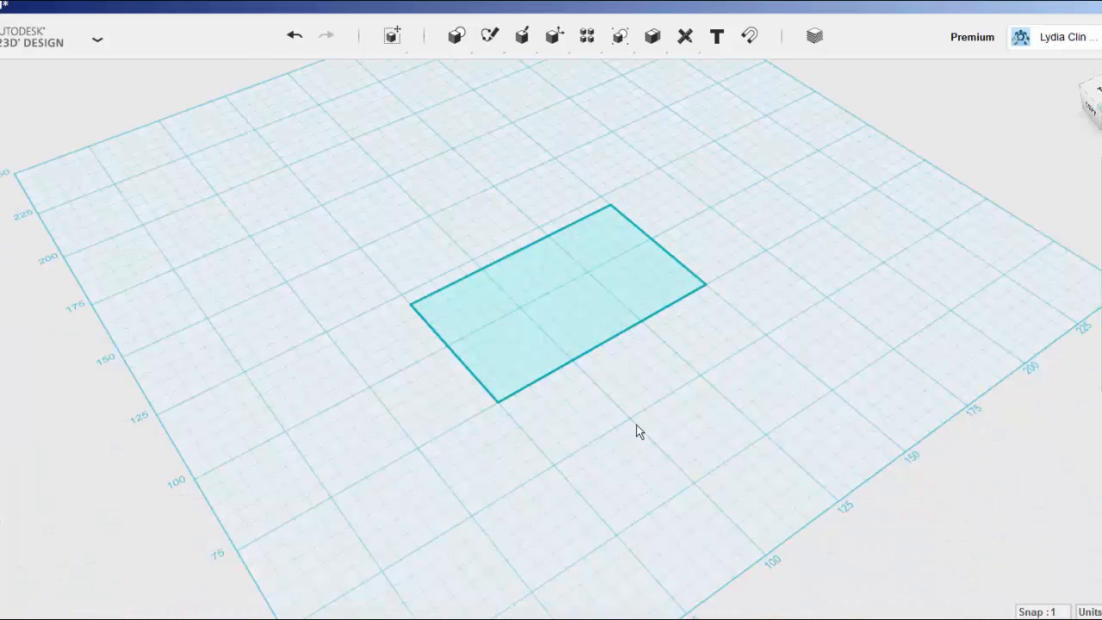
pyautogui.moveTo(187, 261)
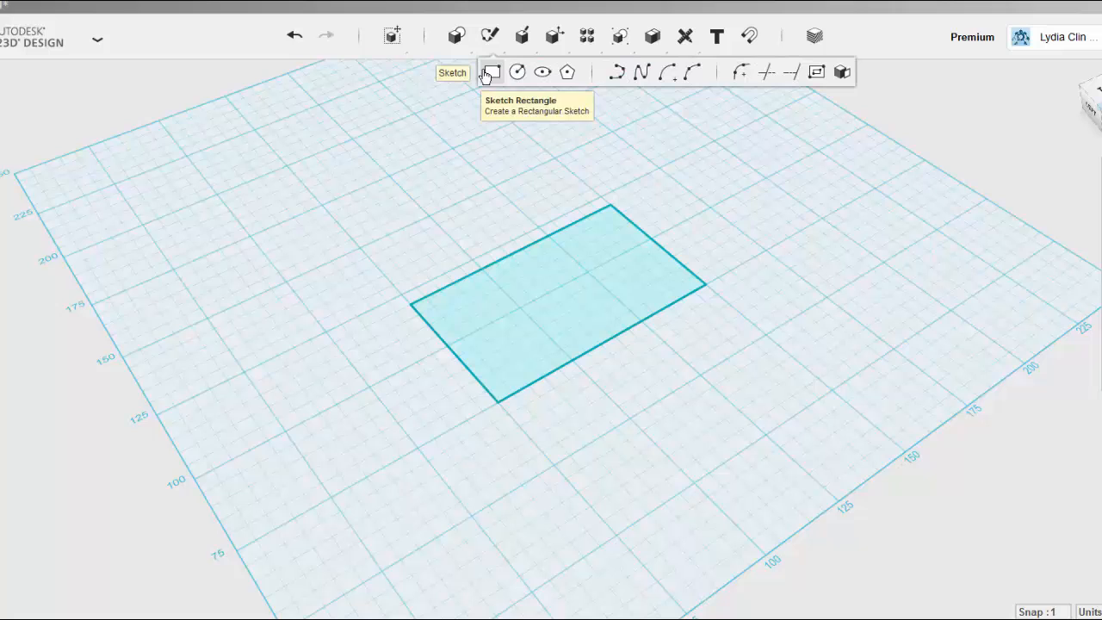
# Step: Start a second, smaller rectangle sketch nested inside the first outline
pyautogui.click(490, 72)
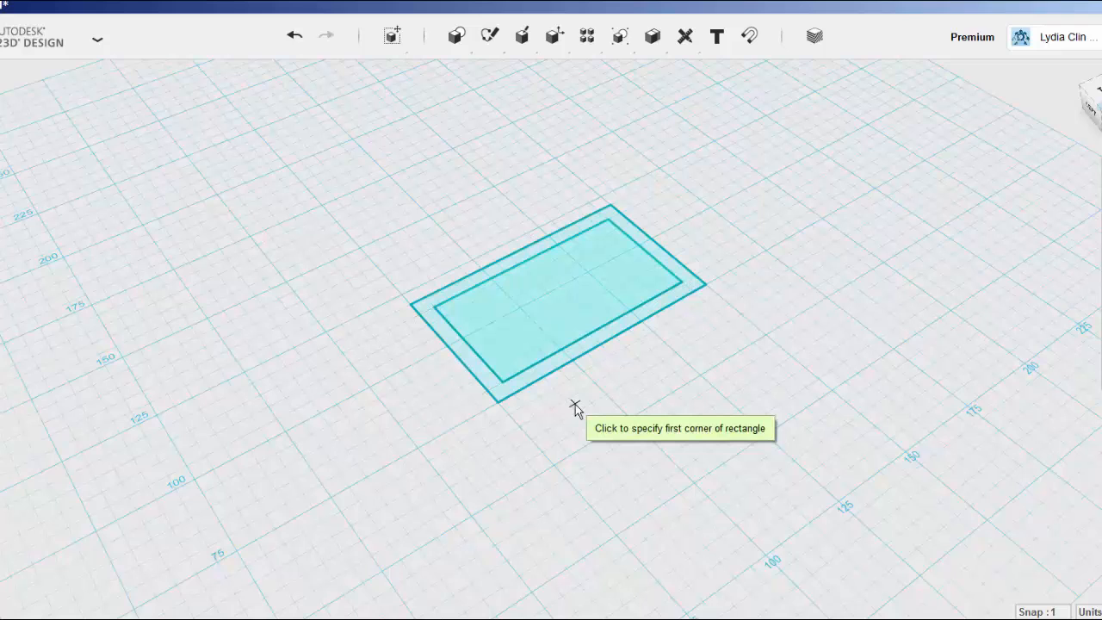
pyautogui.moveTo(631, 421)
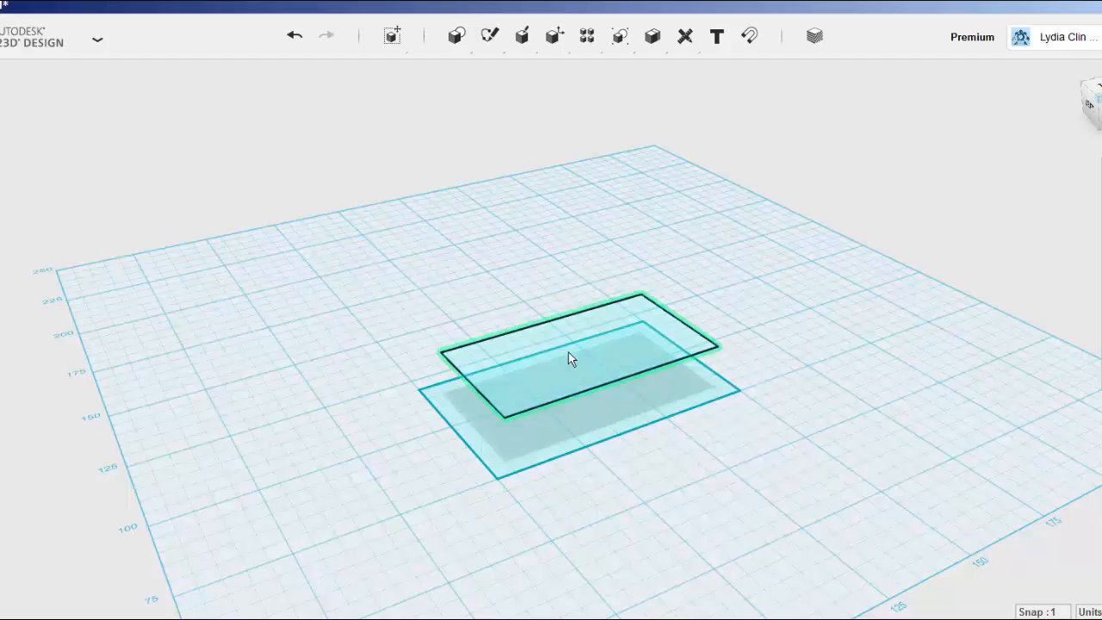
# Step: Loft the raised smaller rectangle to the larger one, forming the tapered roof solid
pyautogui.click(572, 359)
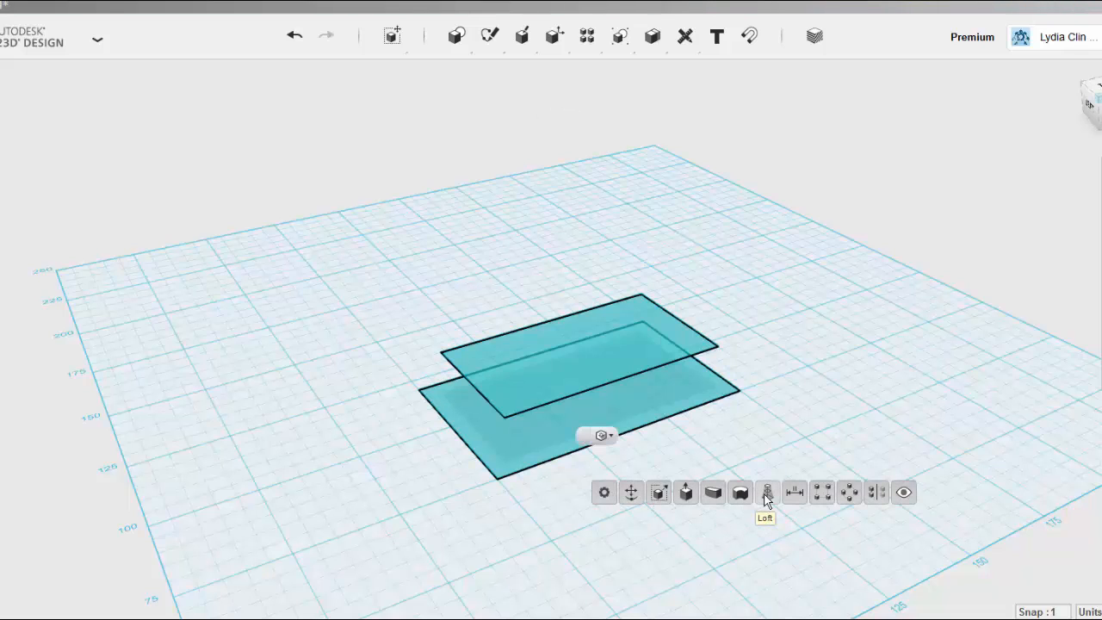
pyautogui.click(766, 491)
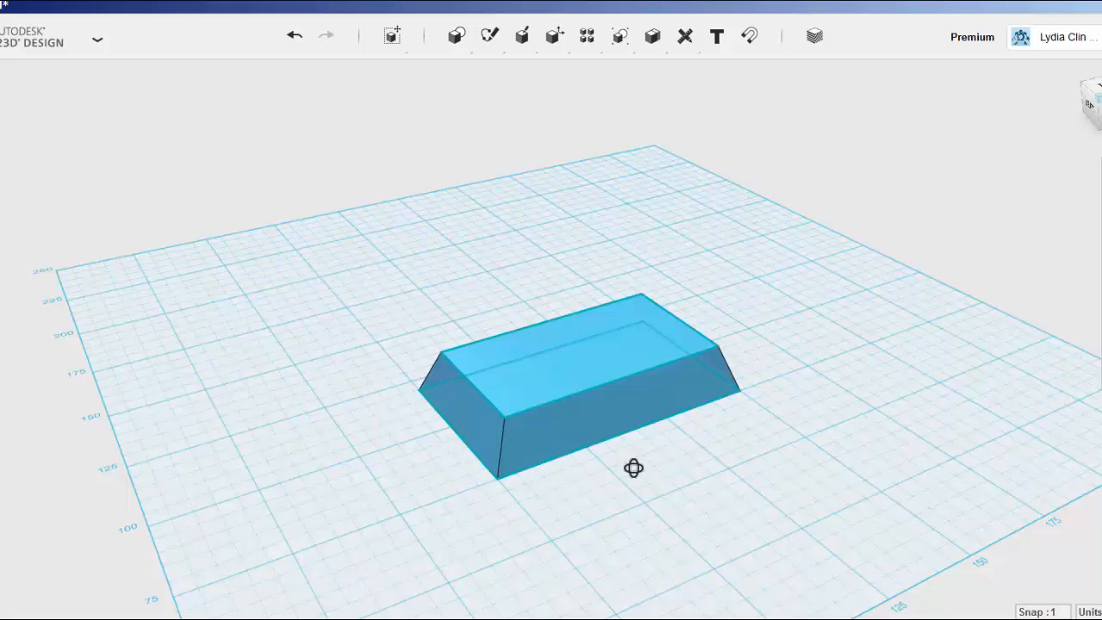
pyautogui.moveTo(633, 467); pyautogui.dragTo(325, 375)
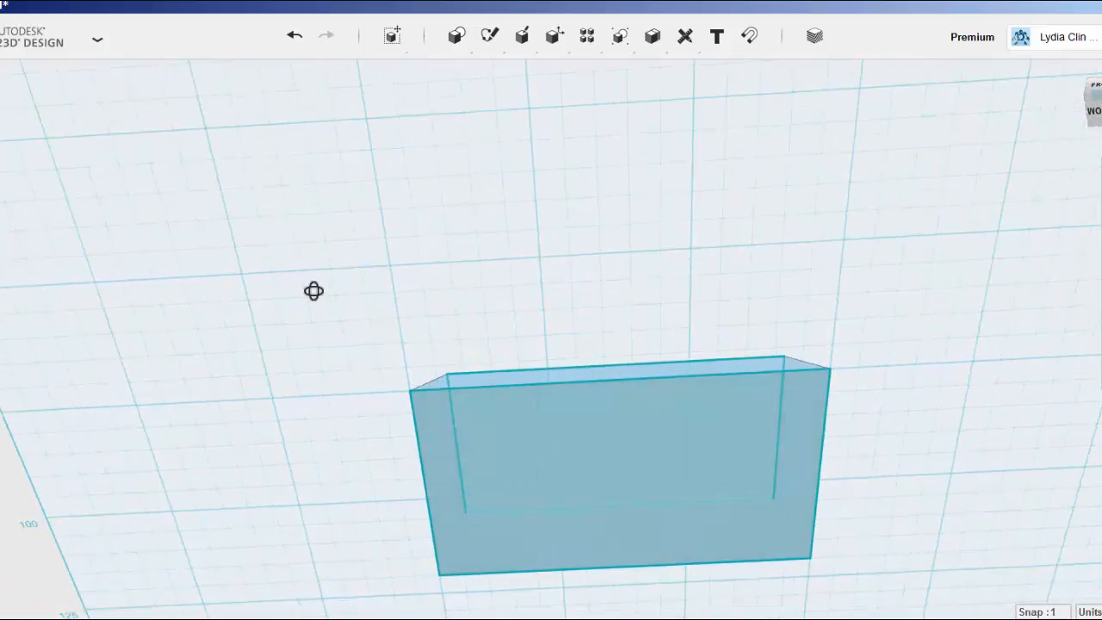
# Step: Sketch a rectangle on the roof's bottom face and extrude it down into walls
pyautogui.click(490, 36)
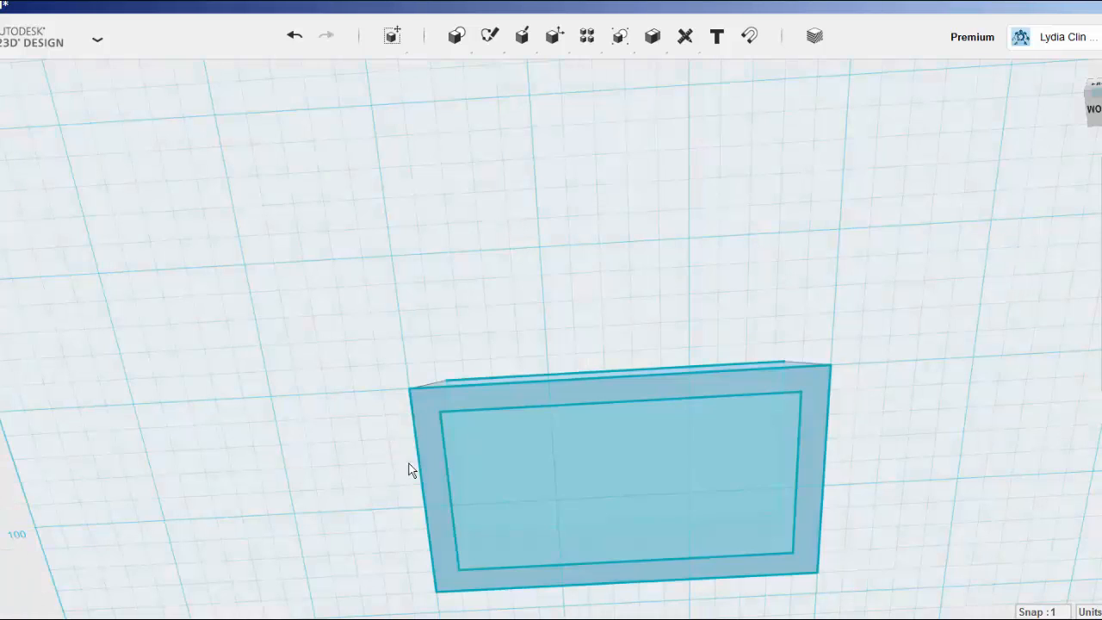
pyautogui.moveTo(409, 469); pyautogui.dragTo(373, 432)
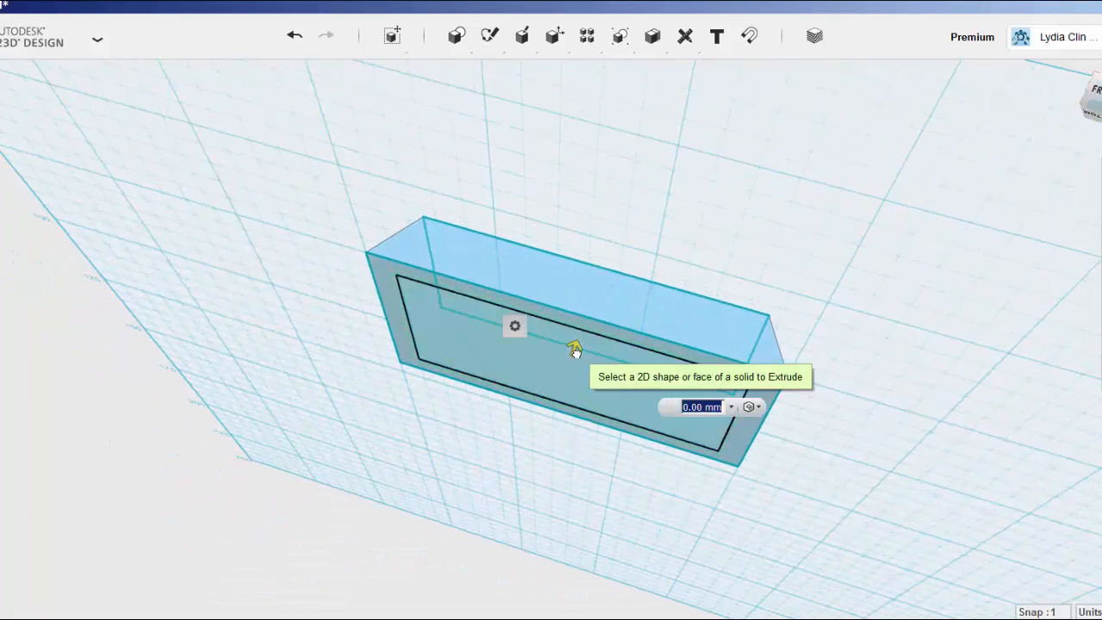
pyautogui.moveTo(575, 352); pyautogui.dragTo(518, 499)
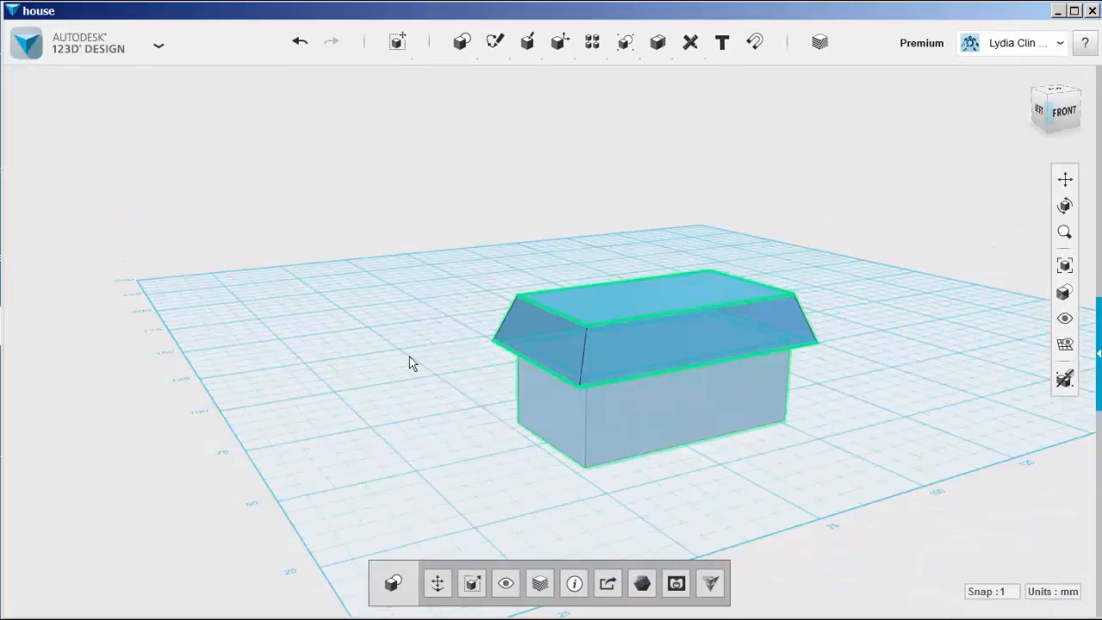
# Step: Lift the roof and walls about 31 mm so the house stands on the grid
pyautogui.click(437, 583)
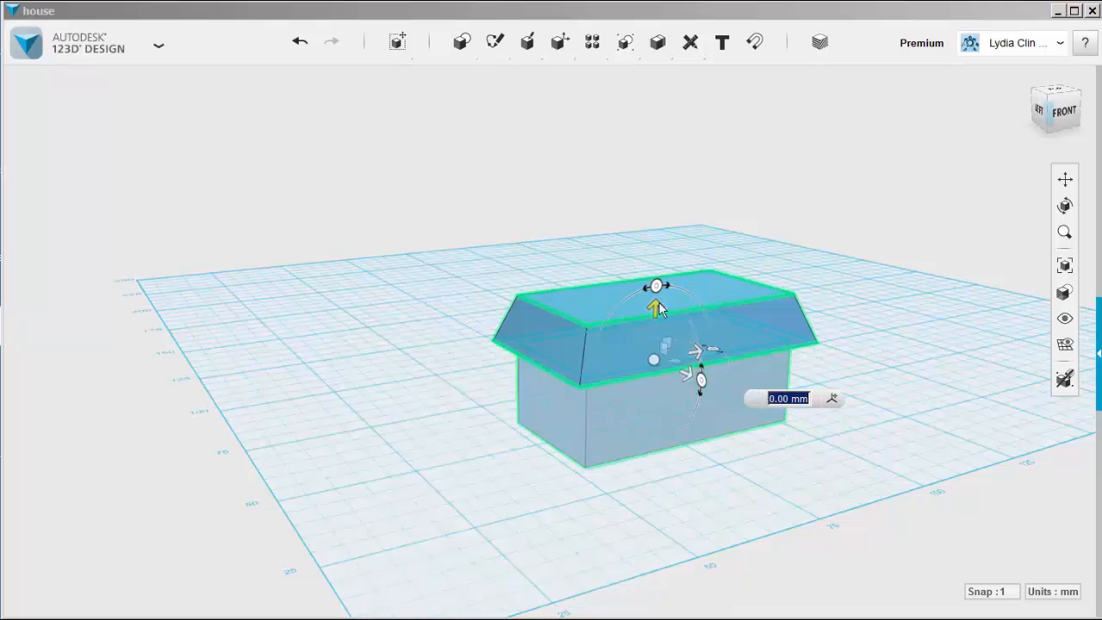
pyautogui.moveTo(657, 307); pyautogui.dragTo(659, 209)
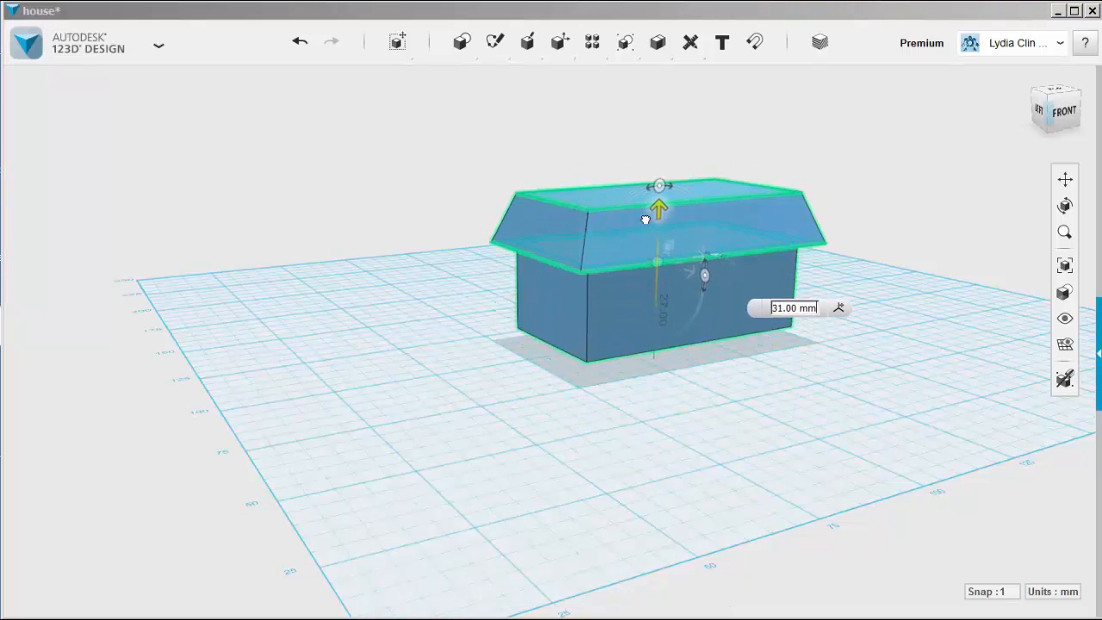
pyautogui.moveTo(658, 207); pyautogui.dragTo(658, 218)
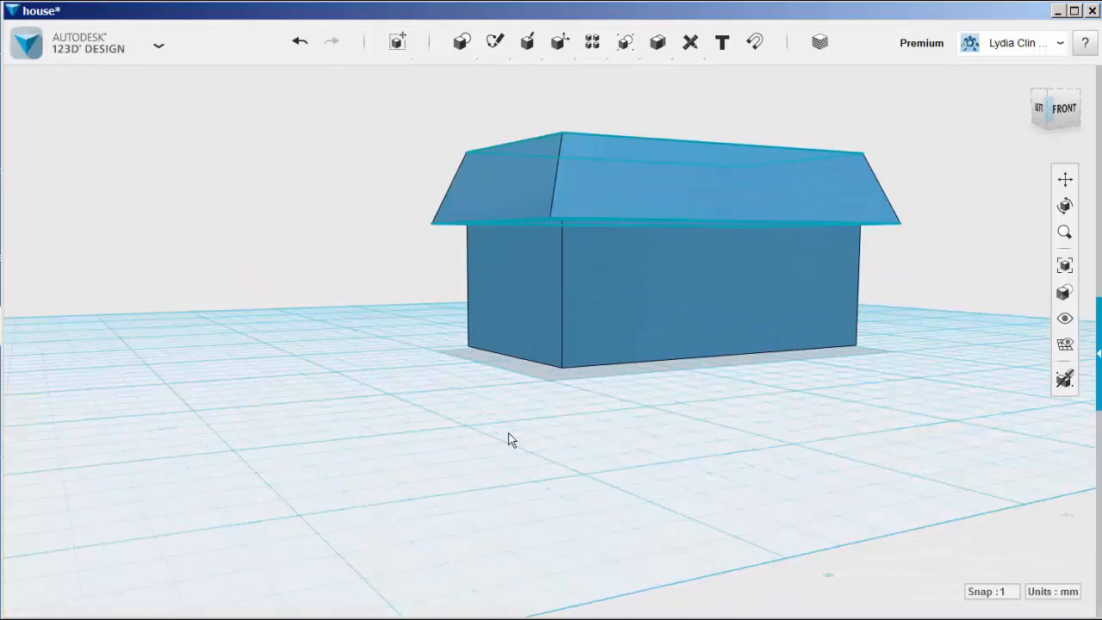
# Step: Insert Door.stl from the computer and place it against the front wall
pyautogui.click(25, 43)
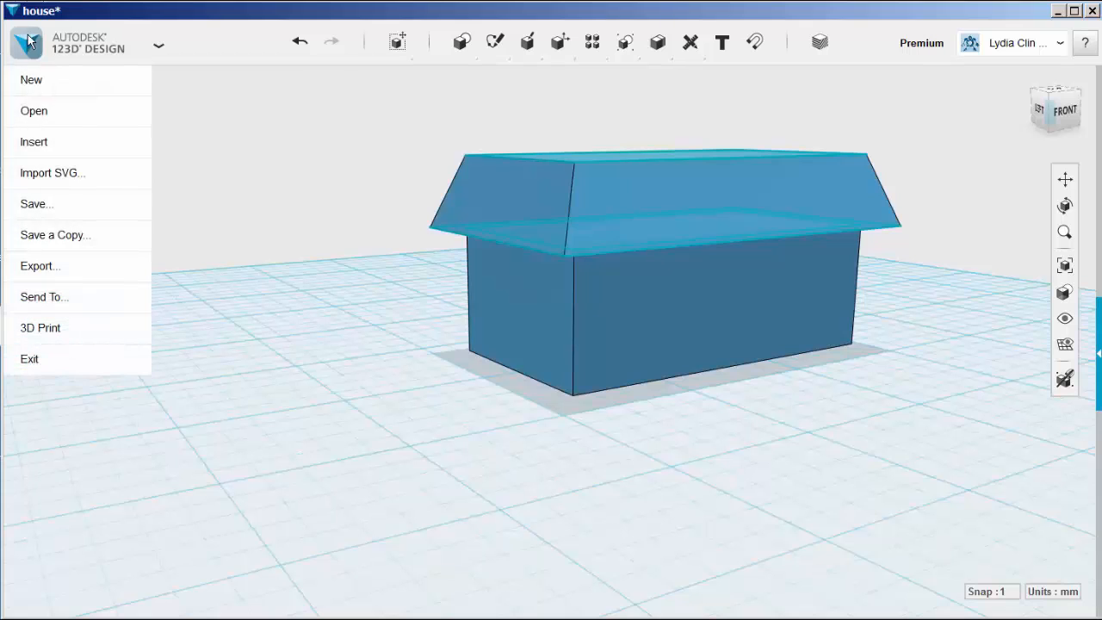
pyautogui.click(34, 141)
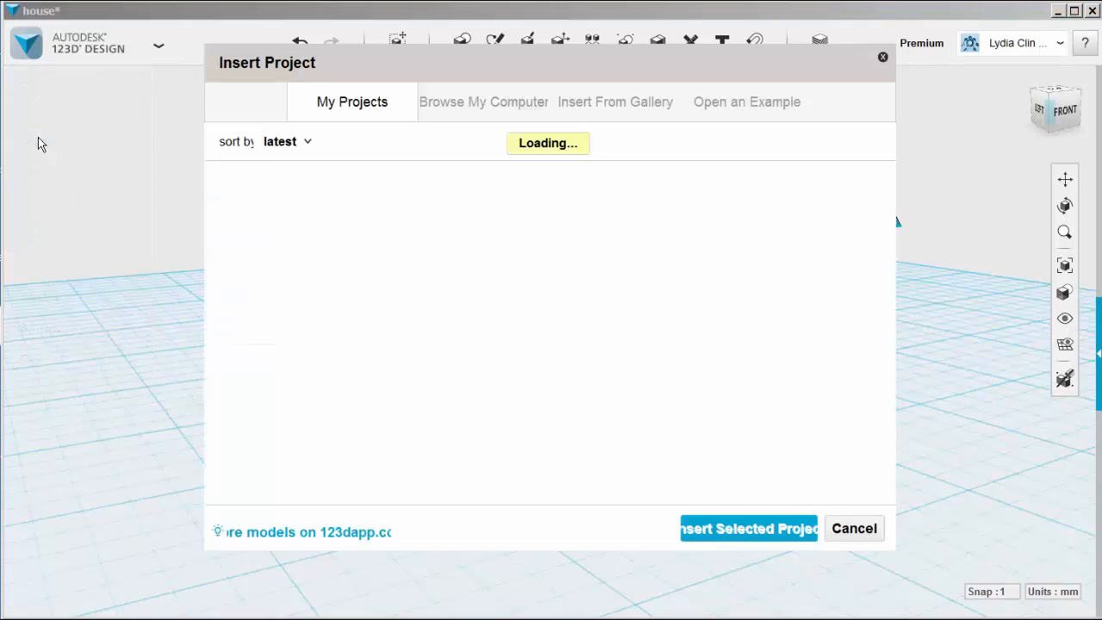
pyautogui.click(483, 101)
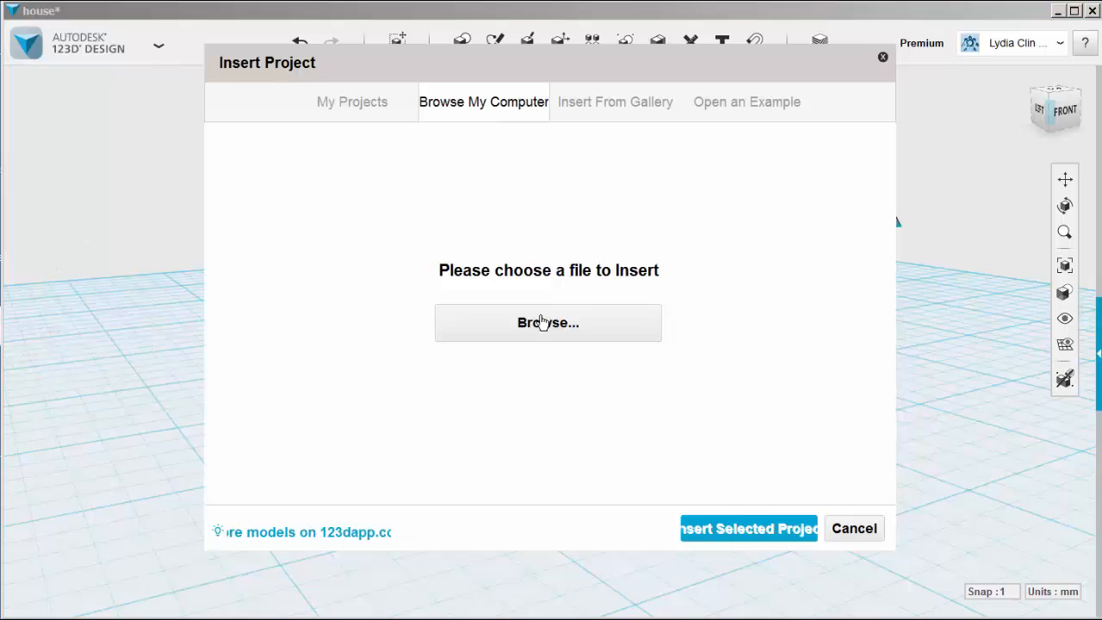
pyautogui.click(548, 322)
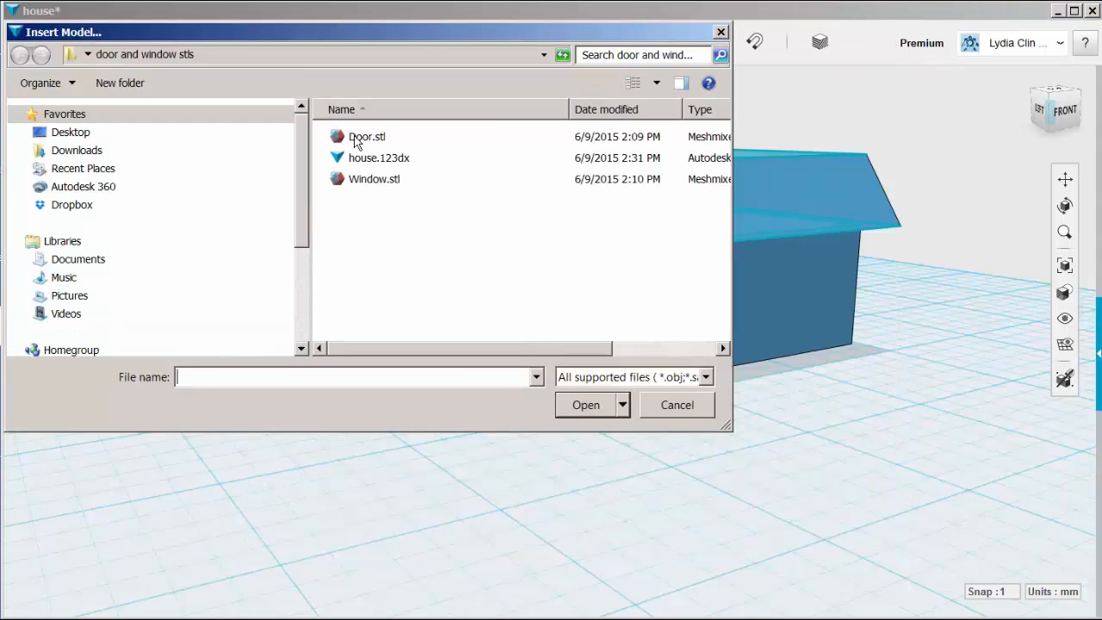
pyautogui.click(677, 405)
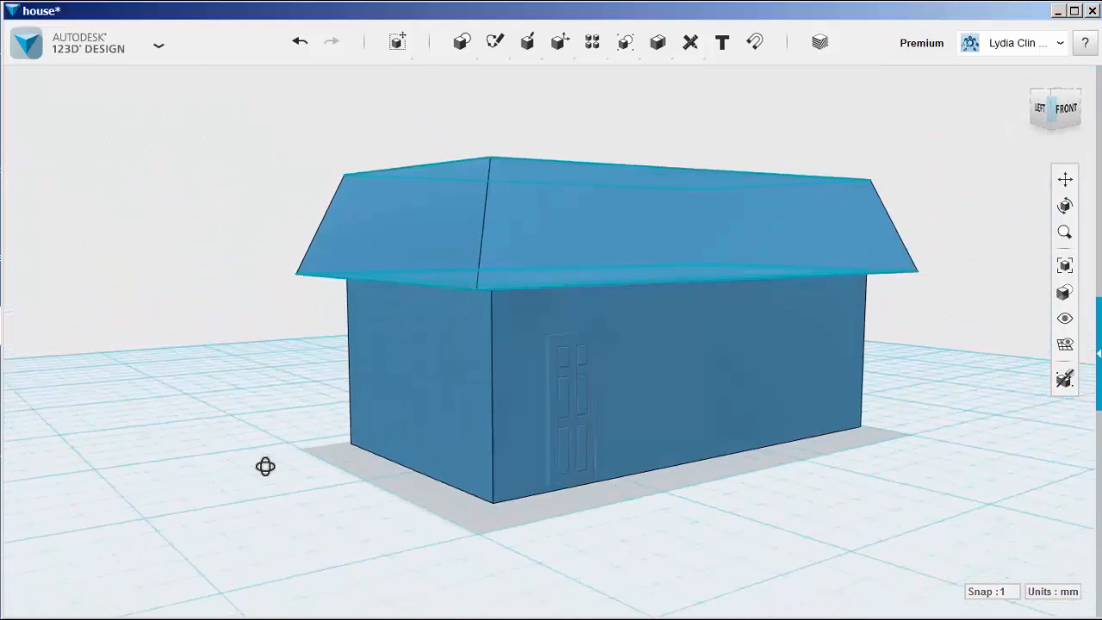
# Step: Insert the Window.stl model onto the front wall, right of the door
pyautogui.click(159, 44)
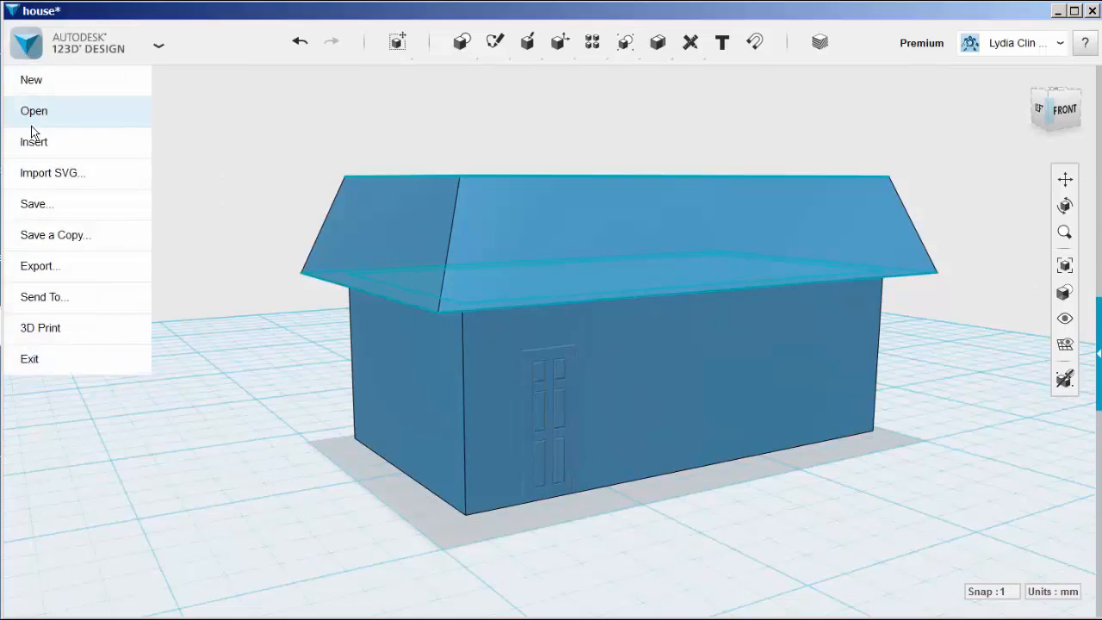
pyautogui.click(33, 141)
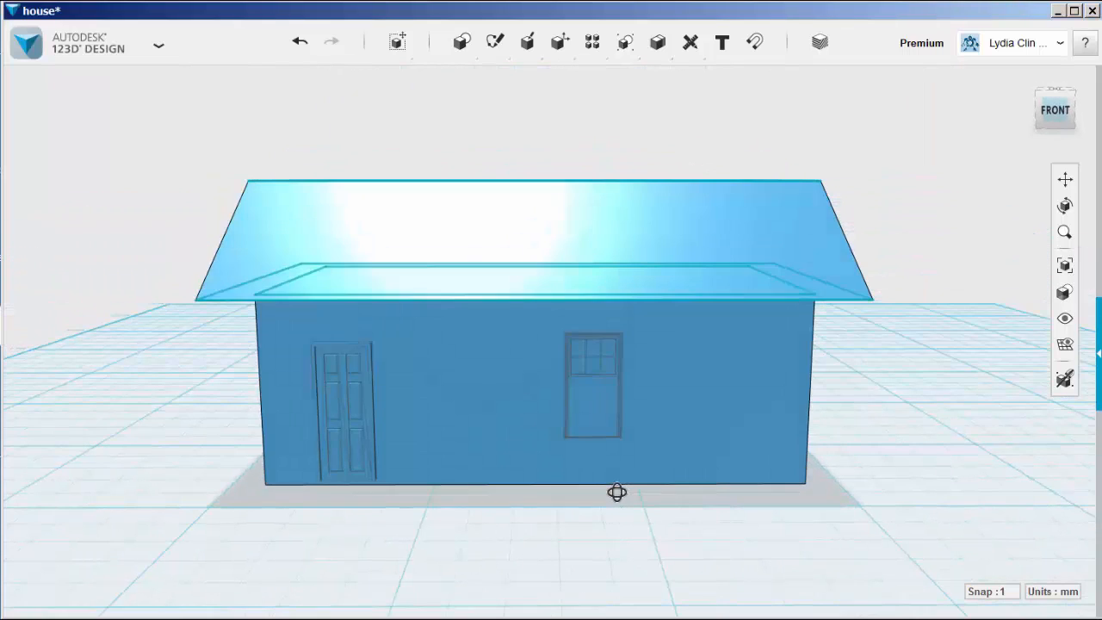
# Step: Close the Sketch menu so the window can be repositioned
pyautogui.click(494, 41)
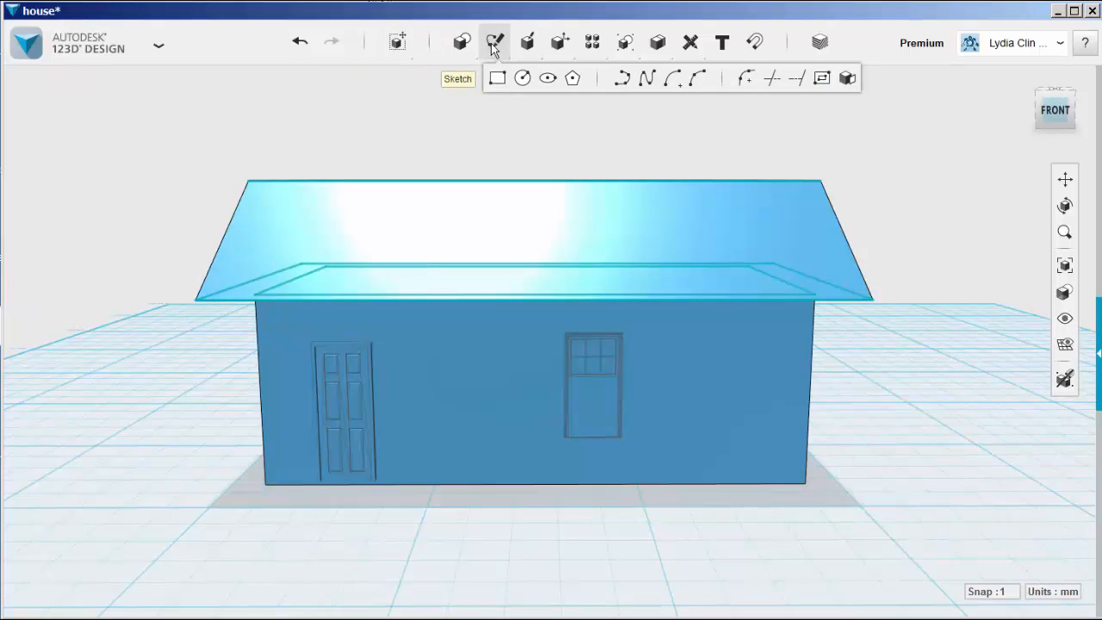
pyautogui.moveTo(620, 78)
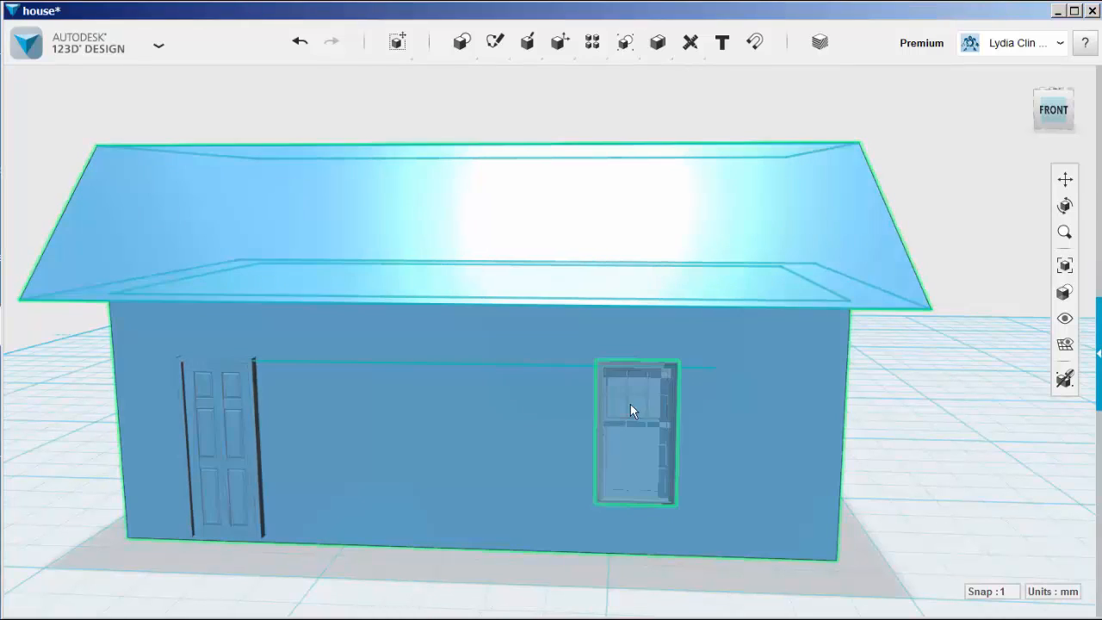
# Step: Copy the window leftward toward the door, hide sketch outlines, and select both windows
pyautogui.click(636, 408)
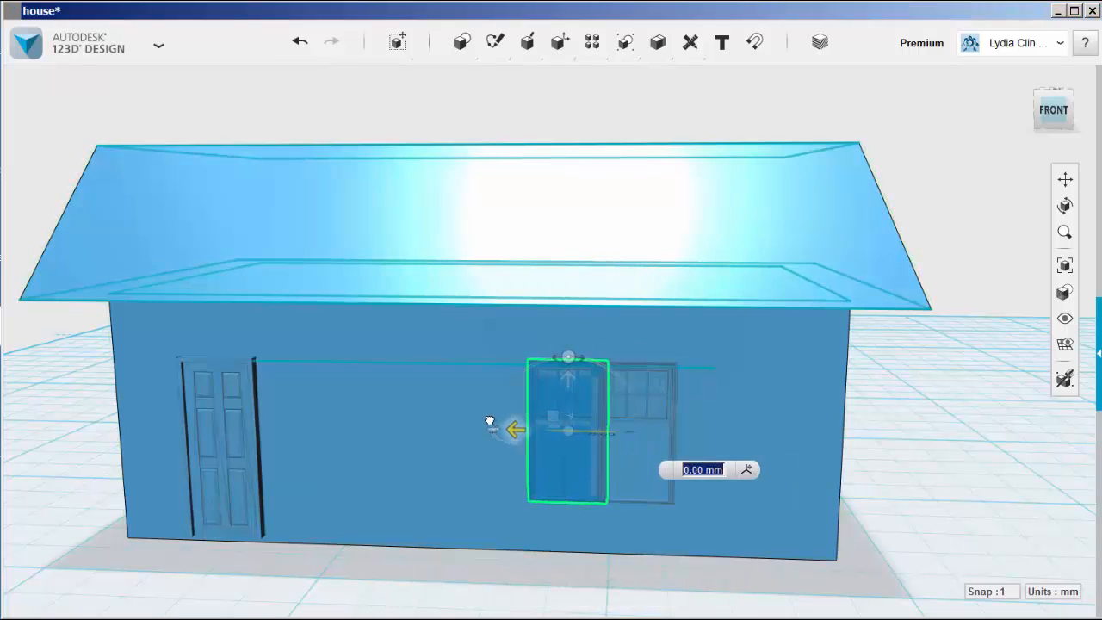
pyautogui.moveTo(515, 429); pyautogui.dragTo(413, 430)
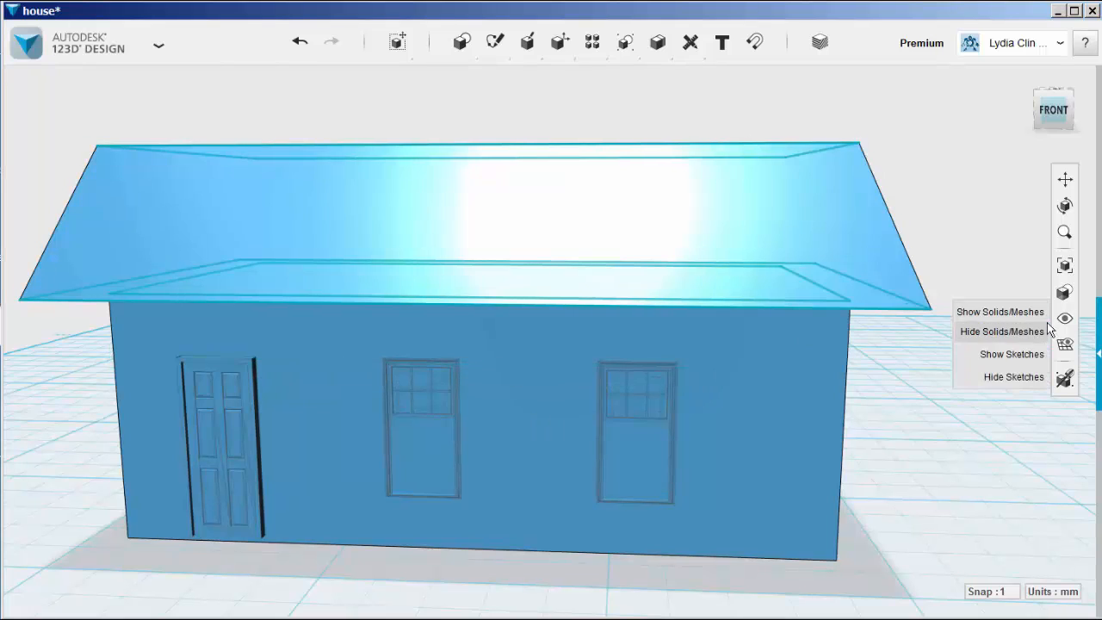
pyautogui.click(1002, 331)
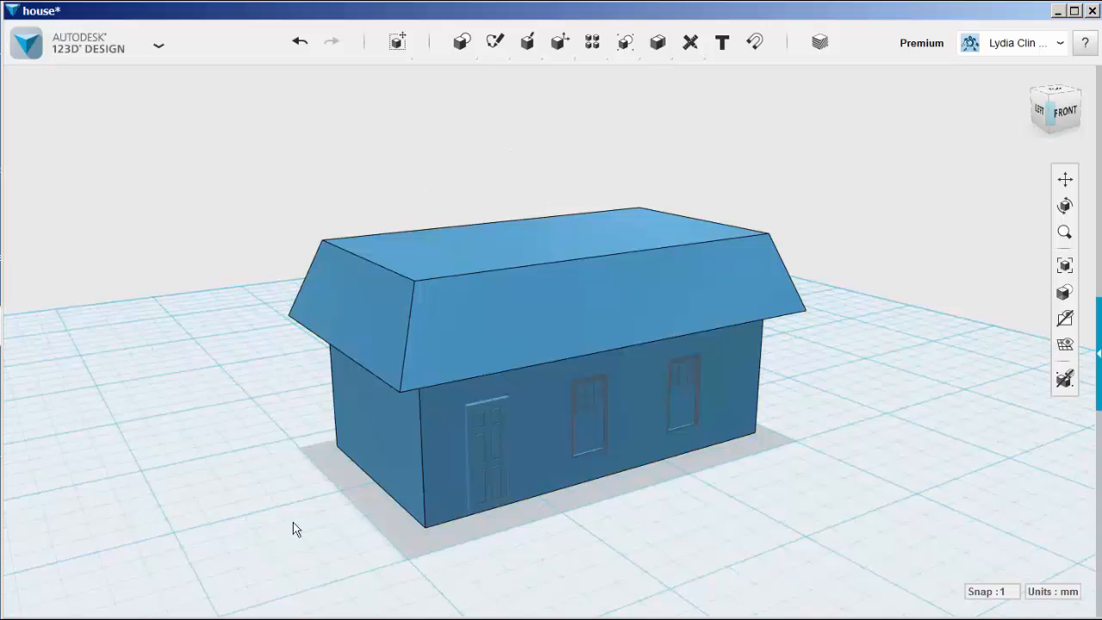
pyautogui.moveTo(295, 527); pyautogui.dragTo(306, 465)
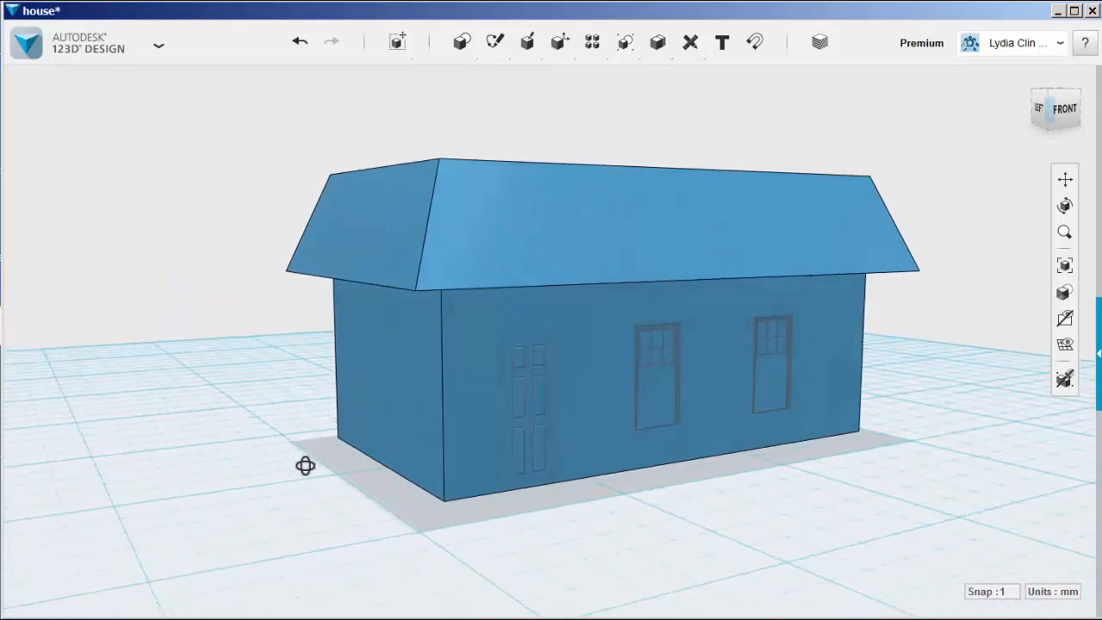
pyautogui.click(654, 370)
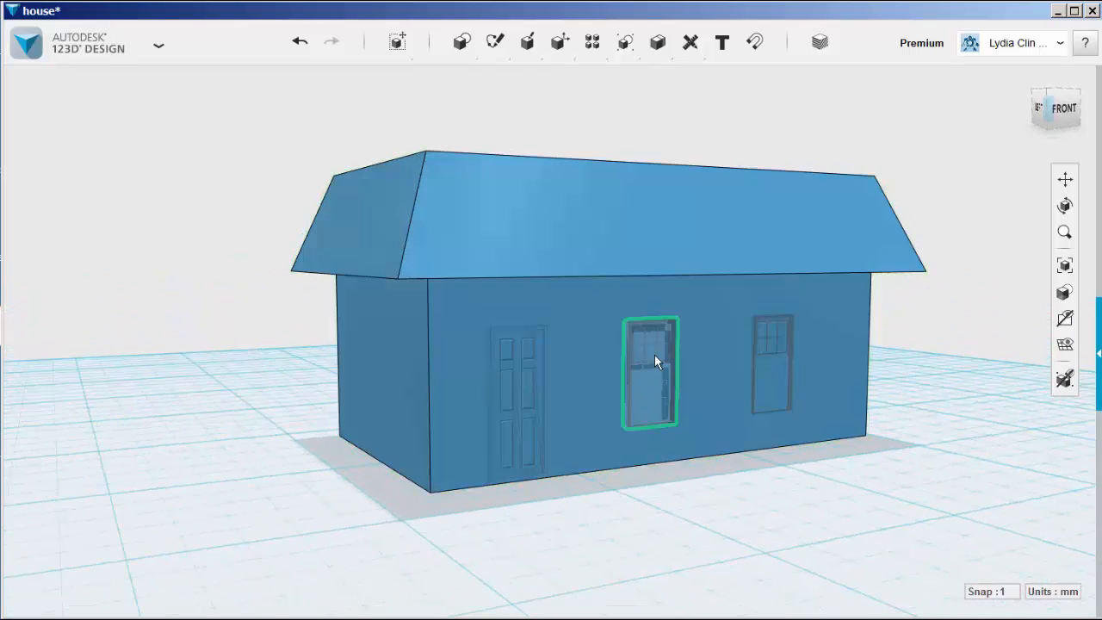
pyautogui.click(771, 362)
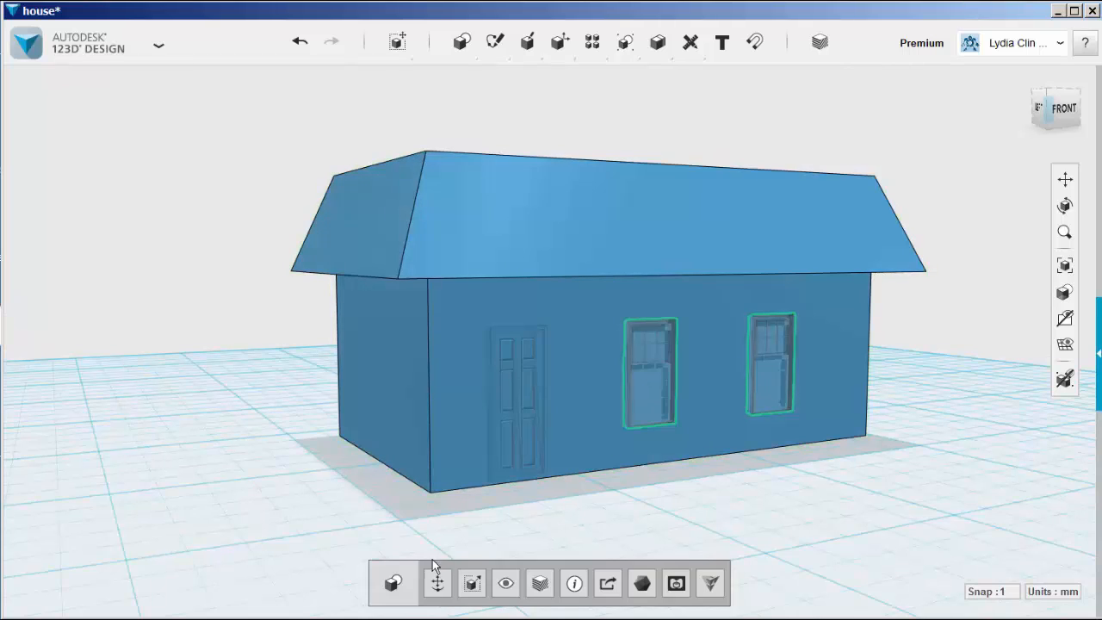